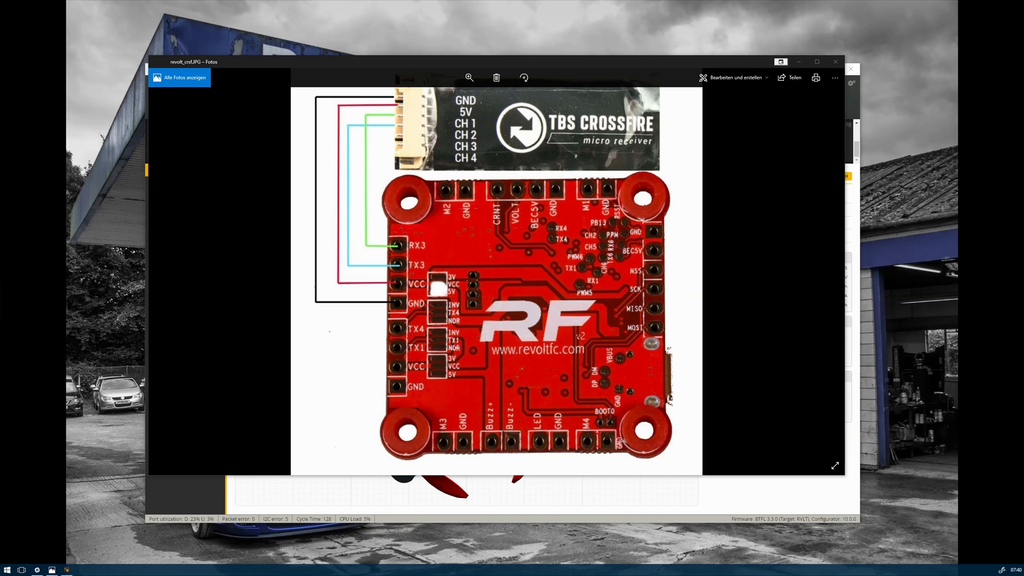
{"action": "mouse_move", "coordinate": [527, 351]}
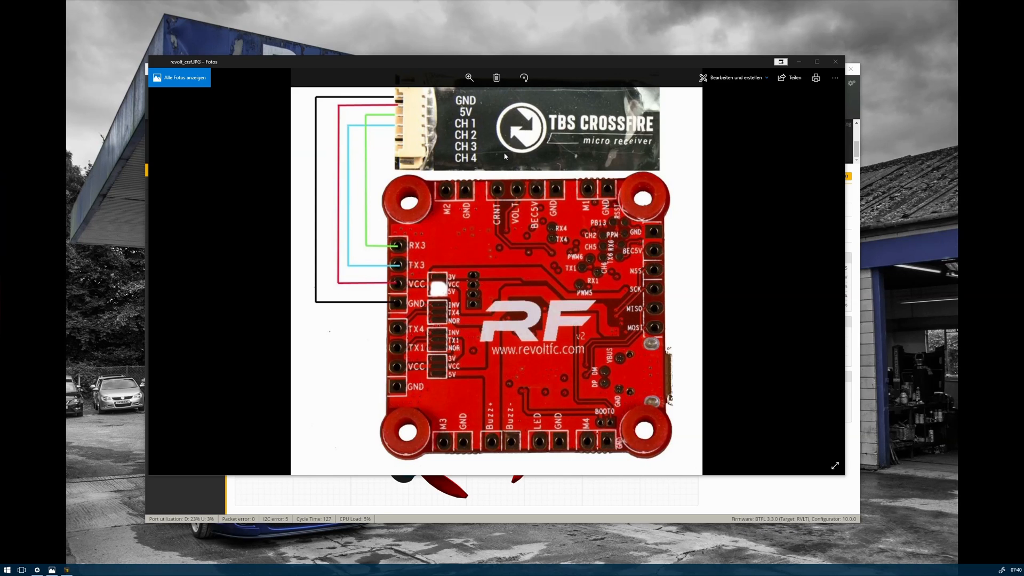
{"action": "mouse_move", "coordinate": [430, 253]}
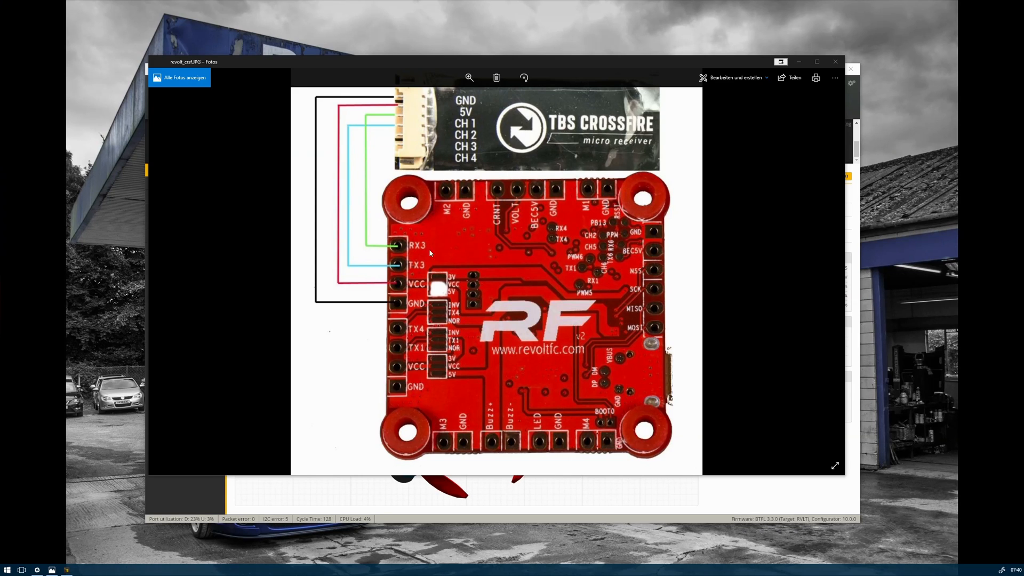
{"action": "mouse_move", "coordinate": [465, 388]}
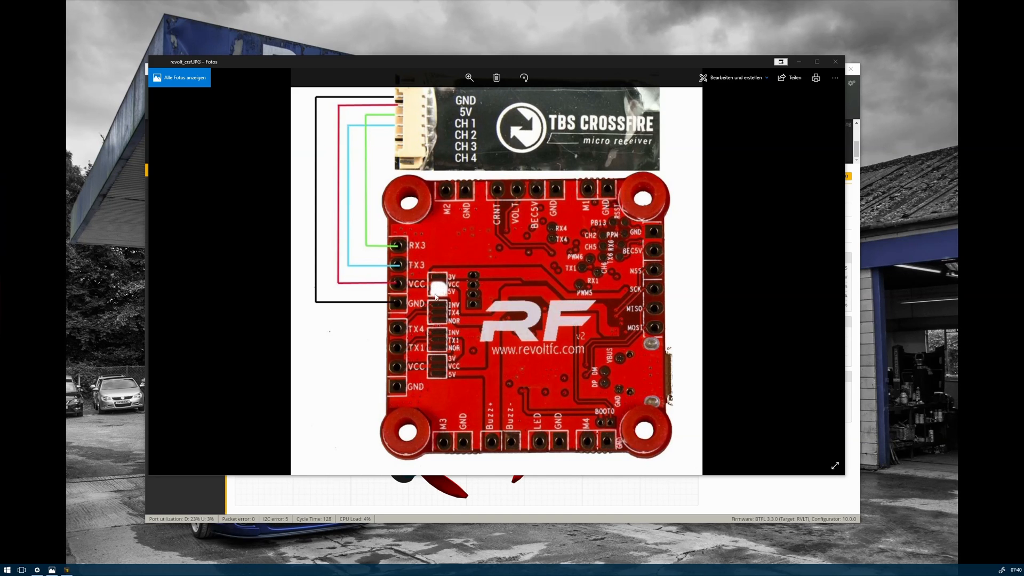
{"action": "mouse_move", "coordinate": [403, 271]}
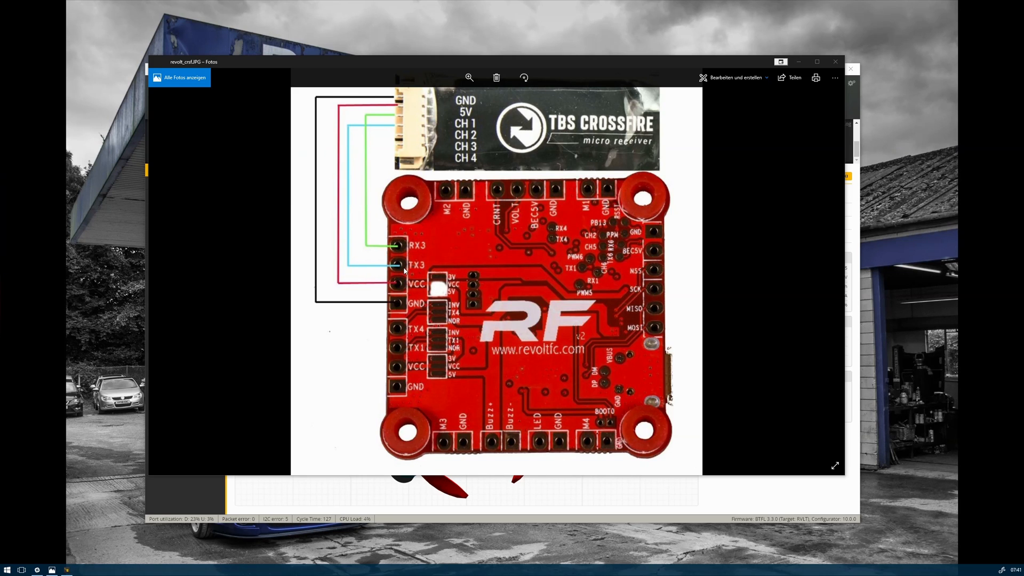
{"action": "mouse_move", "coordinate": [412, 250]}
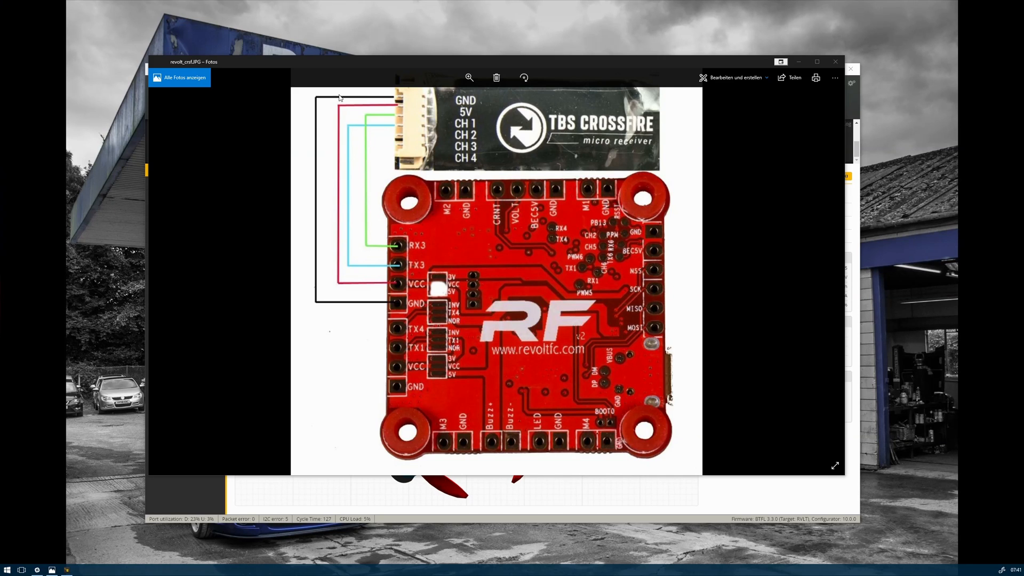
{"action": "mouse_move", "coordinate": [414, 307]}
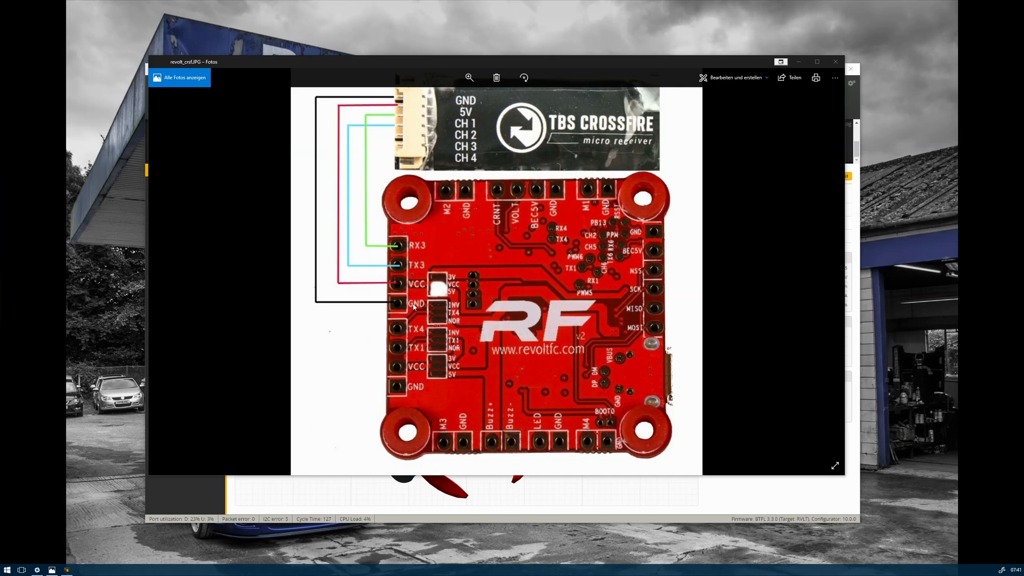
{"action": "mouse_move", "coordinate": [420, 109]}
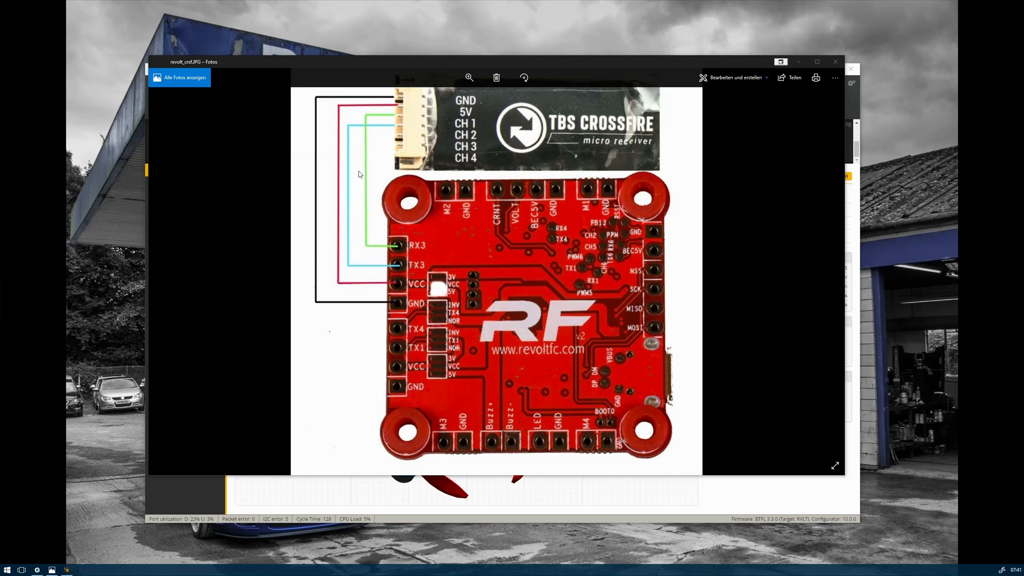
{"action": "mouse_move", "coordinate": [405, 249]}
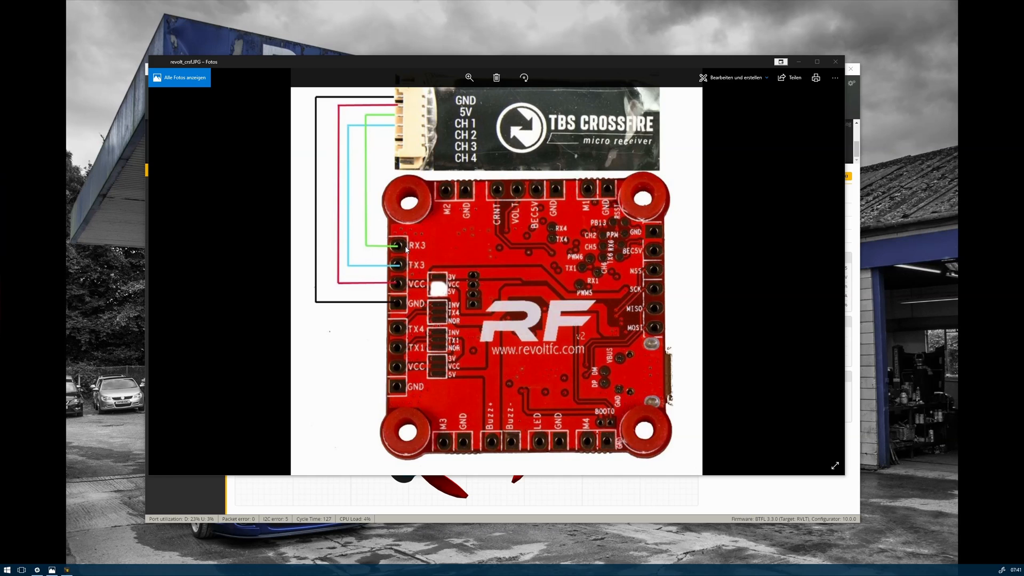
{"action": "mouse_move", "coordinate": [484, 142]}
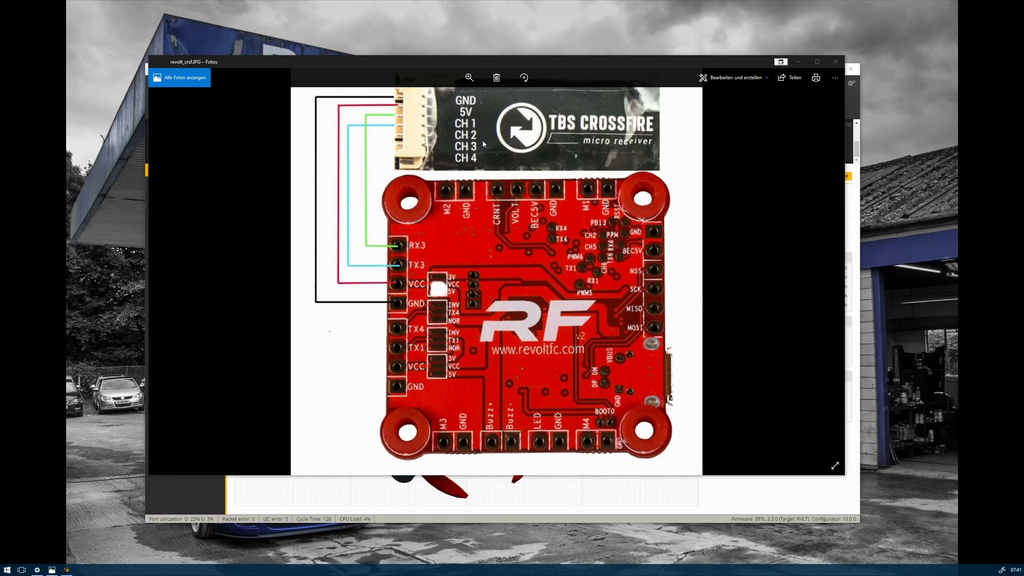
{"action": "mouse_move", "coordinate": [405, 272]}
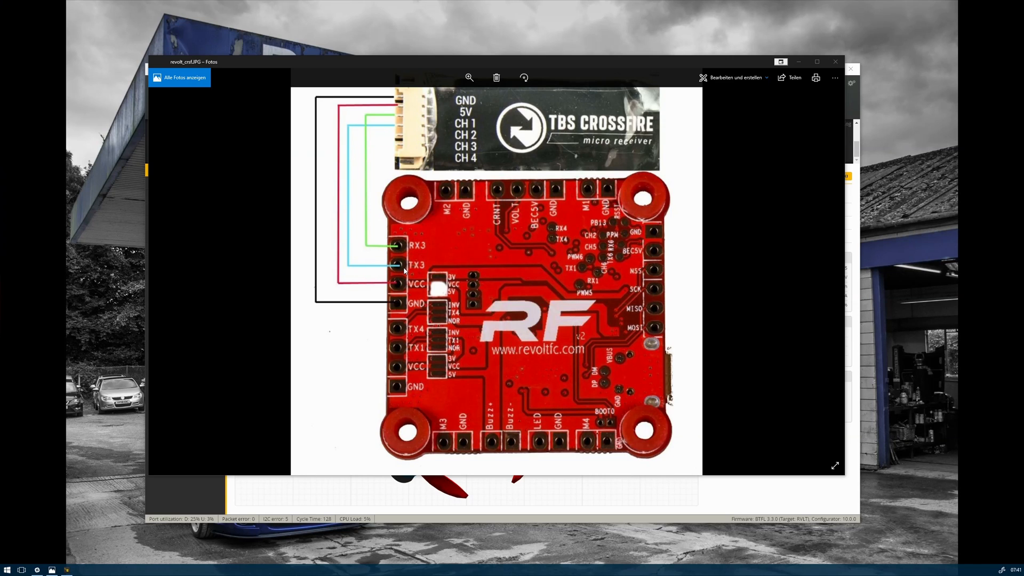
{"action": "mouse_move", "coordinate": [468, 325]}
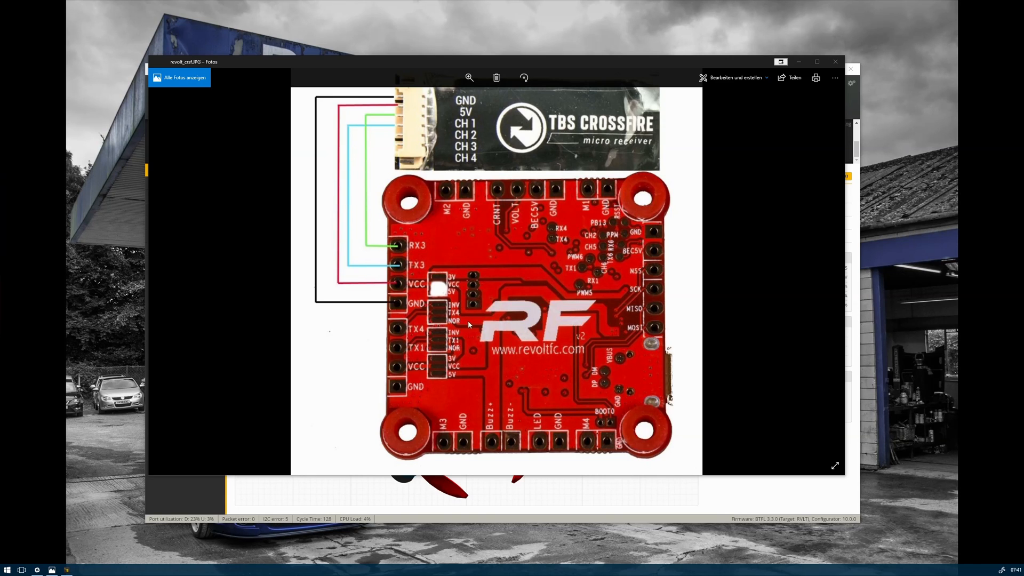
{"action": "mouse_move", "coordinate": [465, 312]}
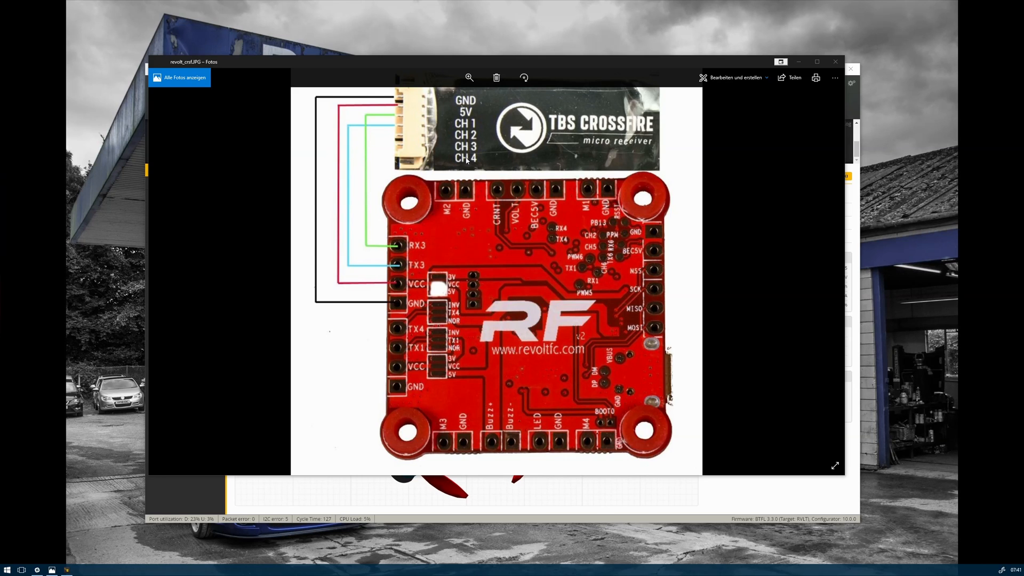
{"action": "mouse_move", "coordinate": [416, 138]}
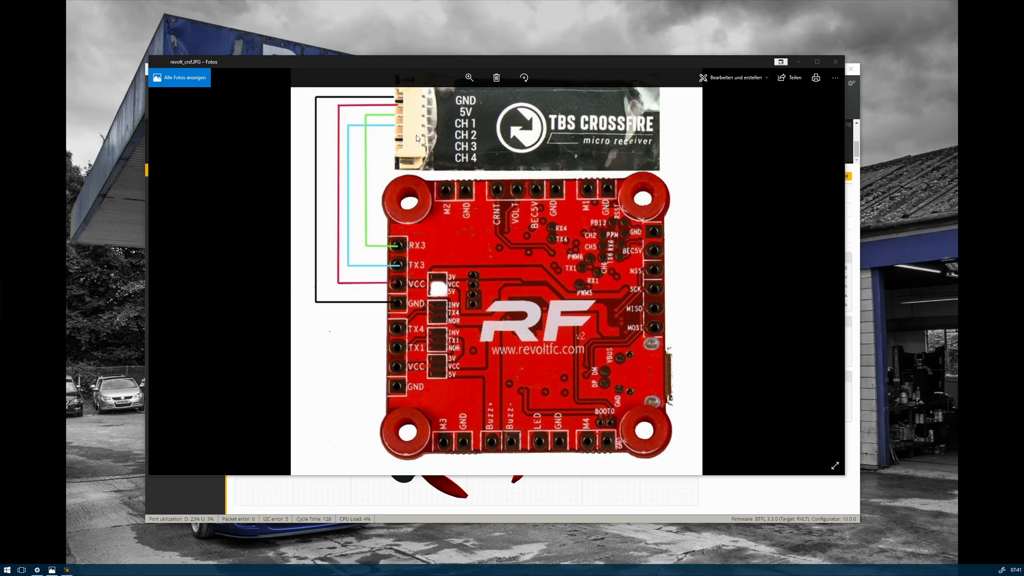
{"action": "mouse_move", "coordinate": [469, 164]}
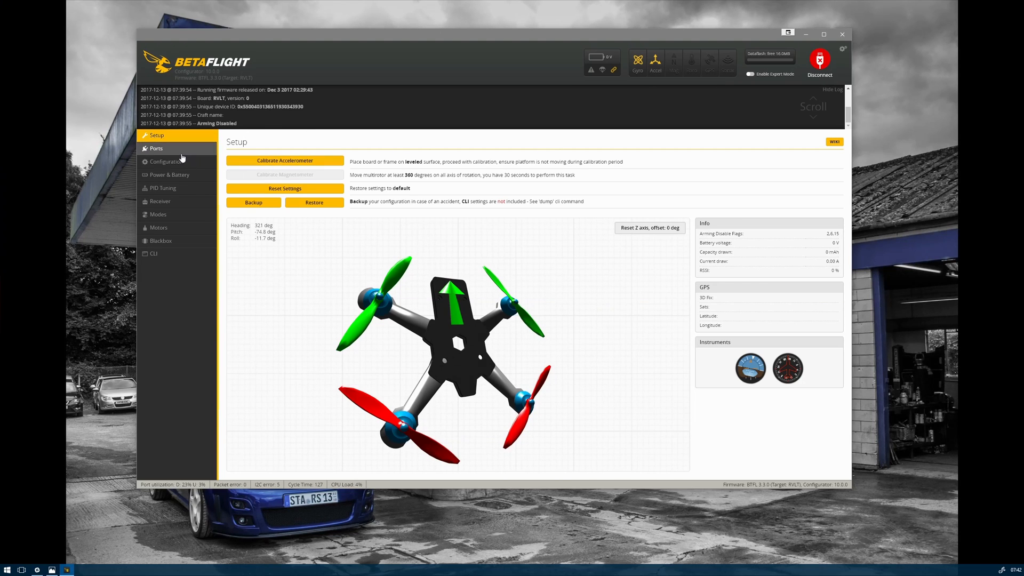
Step: Enable Serial RX on UART3 in the Ports settings to match the receiver wiring
{"action": "left_click", "coordinate": [156, 148]}
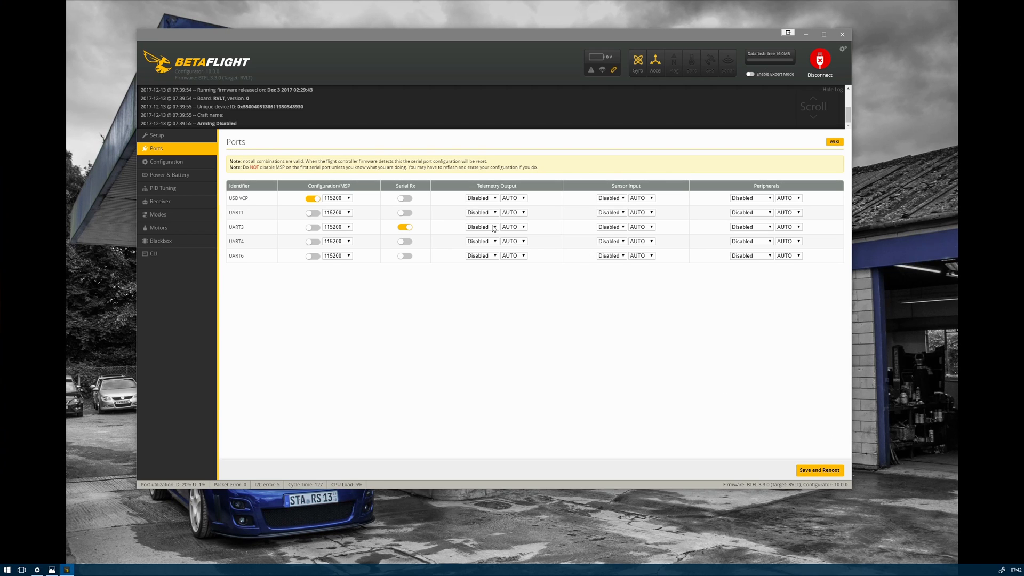
{"action": "left_click", "coordinate": [482, 226]}
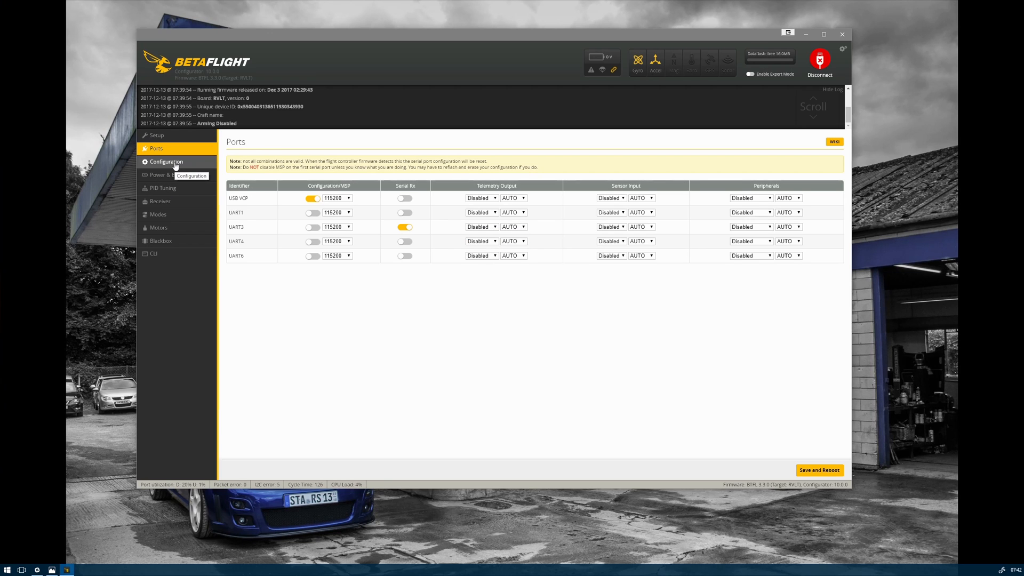
Step: Set a serial-based receiver with CRSF as the Serial Receiver Provider, keeping TELEMETRY on
{"action": "left_click", "coordinate": [165, 162]}
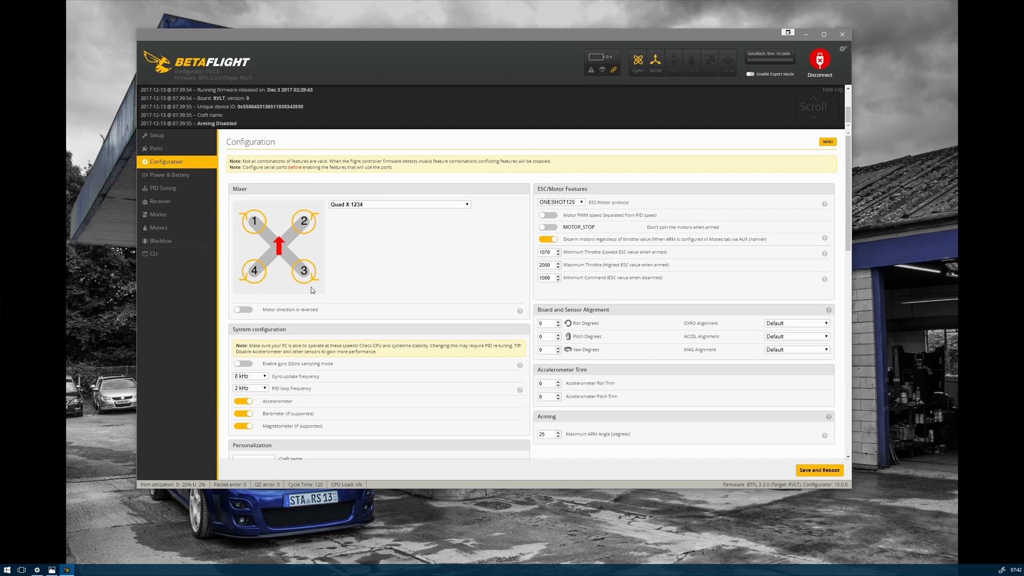
{"action": "scroll", "scroll_direction": "down", "scroll_amount": 3}
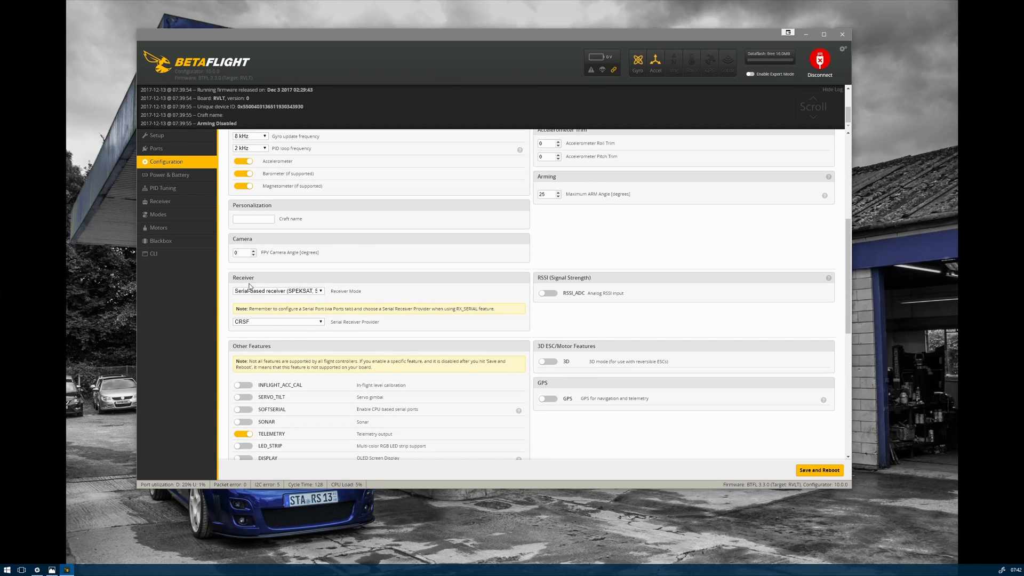
{"action": "mouse_move", "coordinate": [279, 299]}
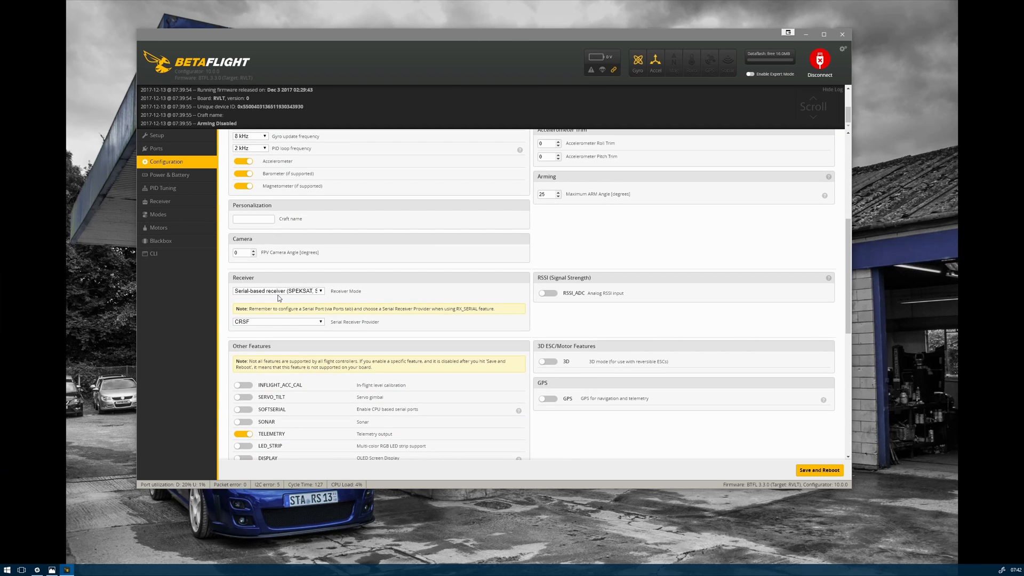
{"action": "left_click", "coordinate": [277, 322]}
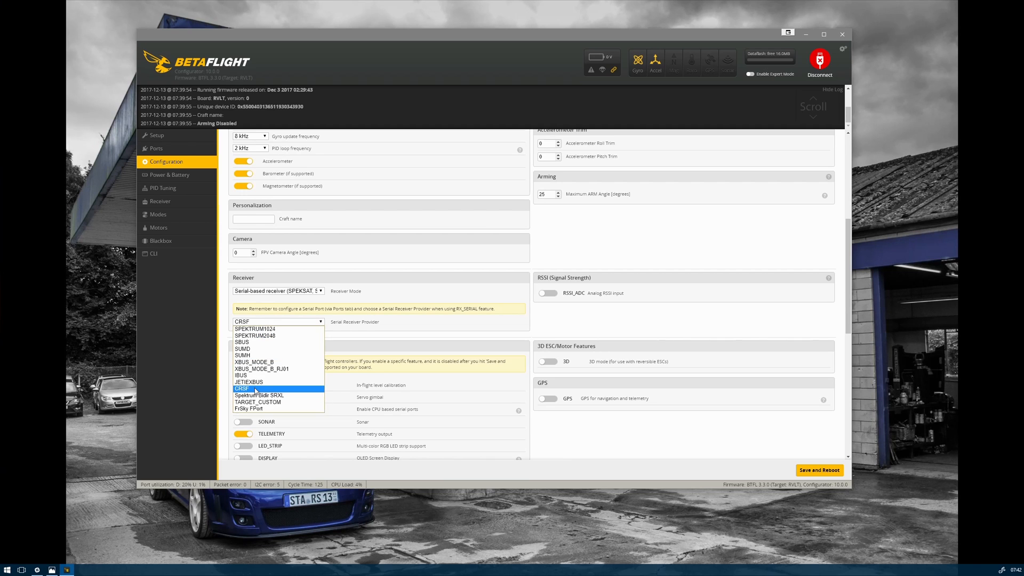
{"action": "left_click", "coordinate": [252, 388]}
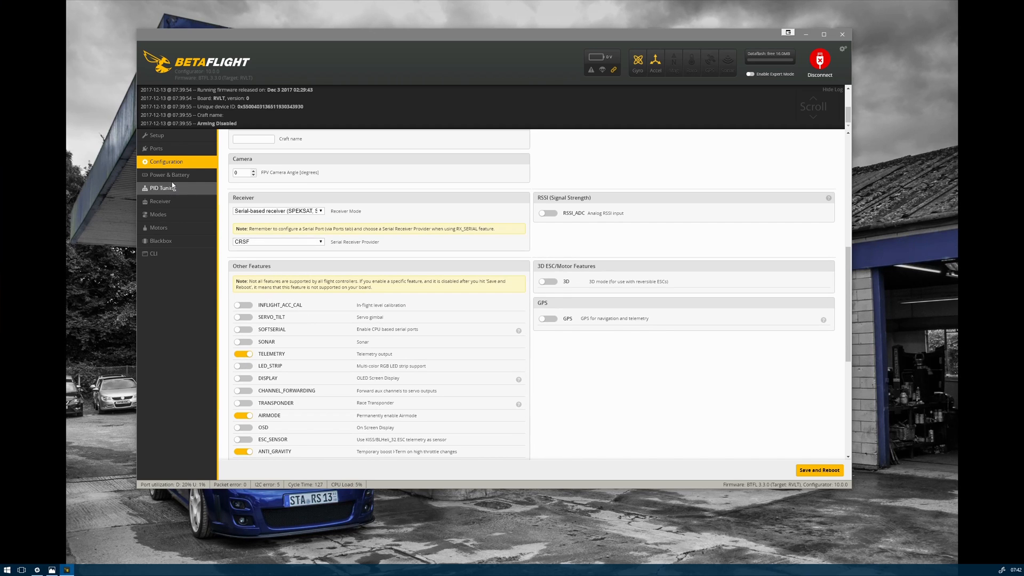
{"action": "left_click", "coordinate": [163, 175]}
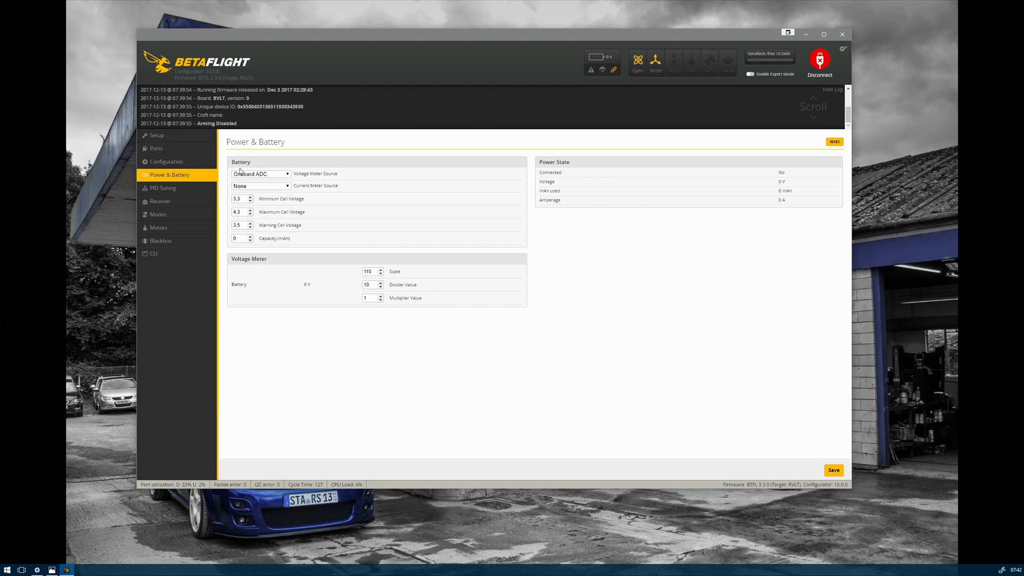
{"action": "mouse_move", "coordinate": [317, 177]}
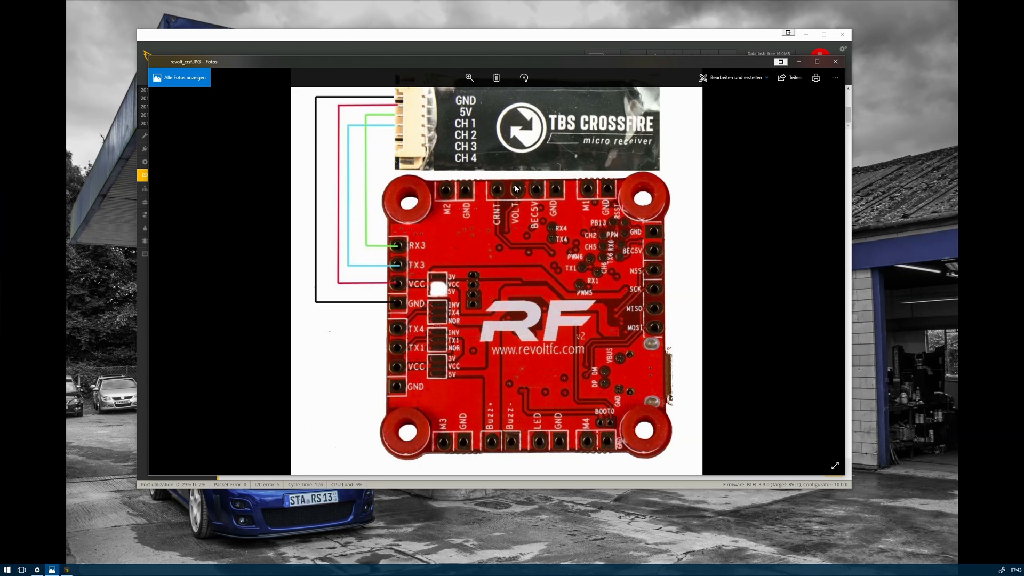
{"action": "mouse_move", "coordinate": [333, 56]}
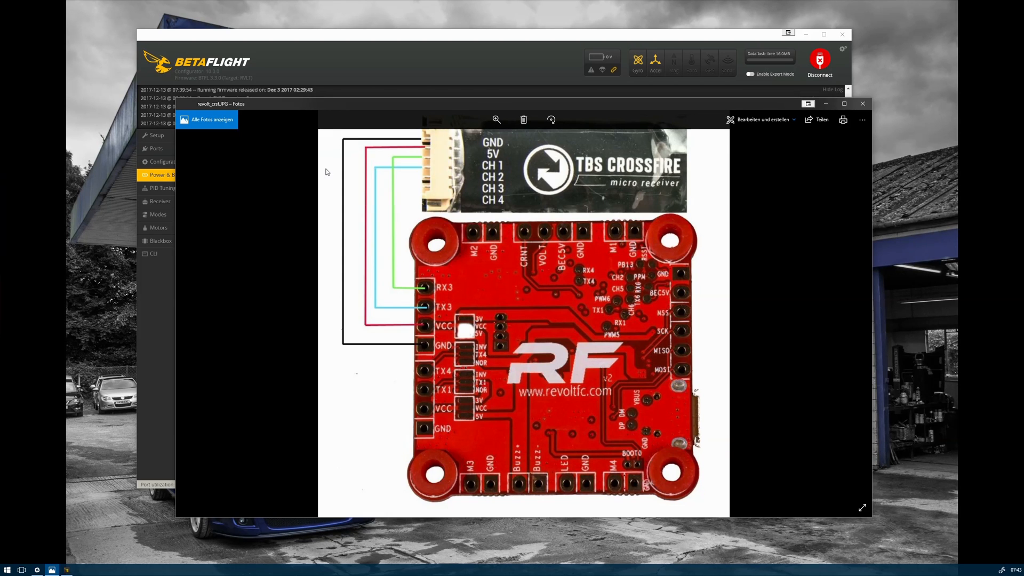
{"action": "mouse_move", "coordinate": [306, 209]}
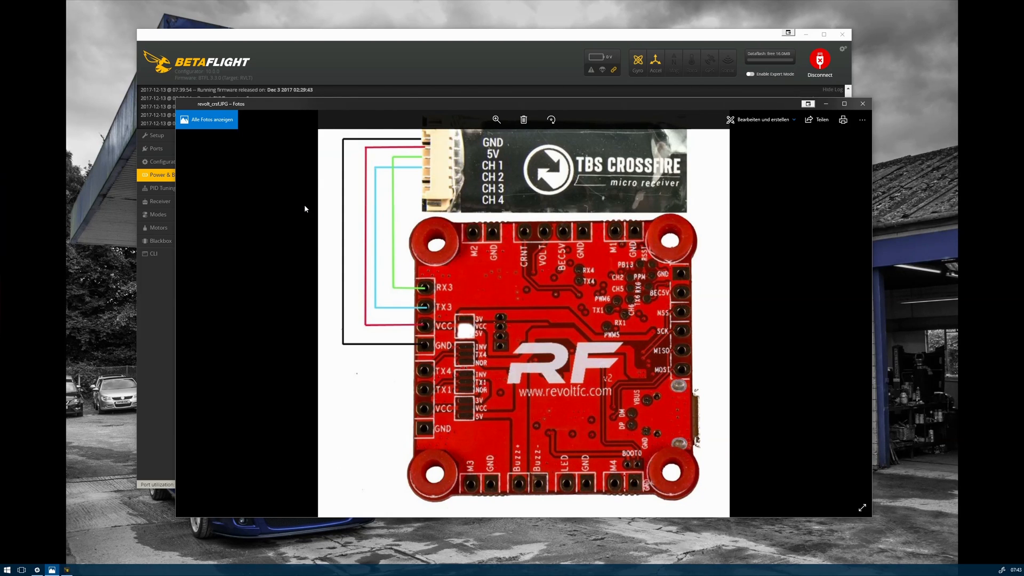